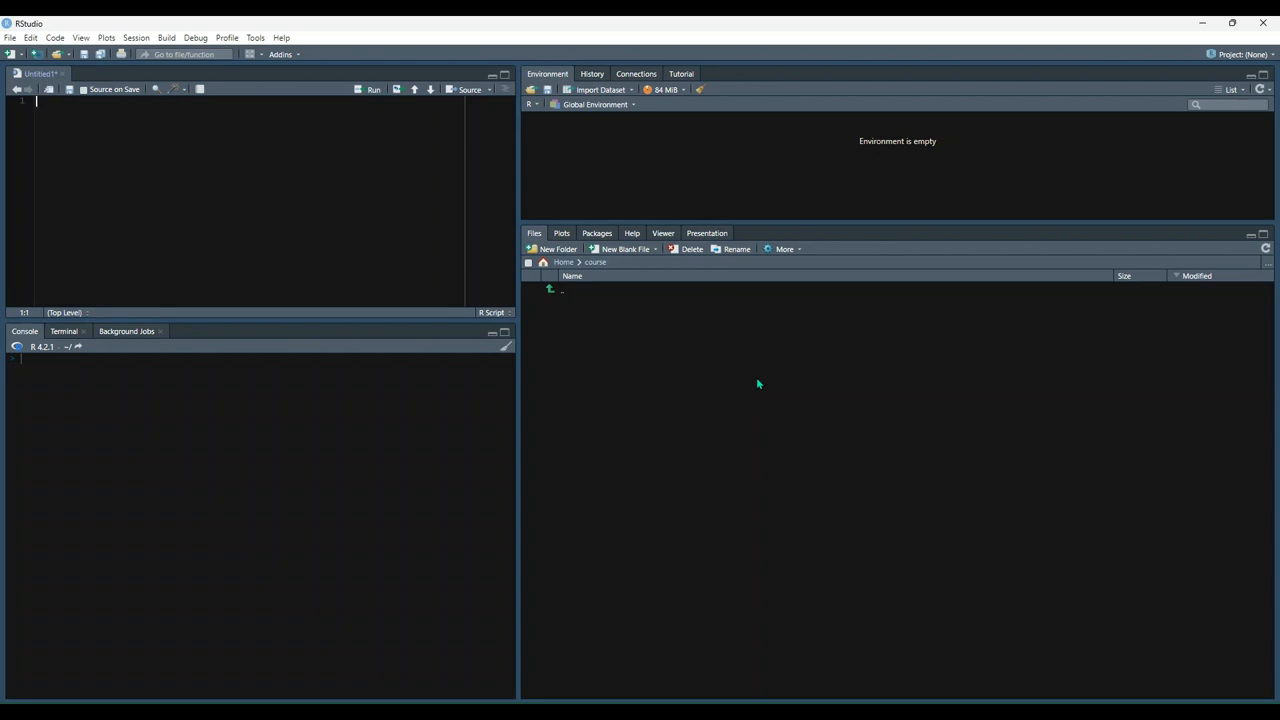
{"action": "mouse_move", "coordinate": [800, 386]}
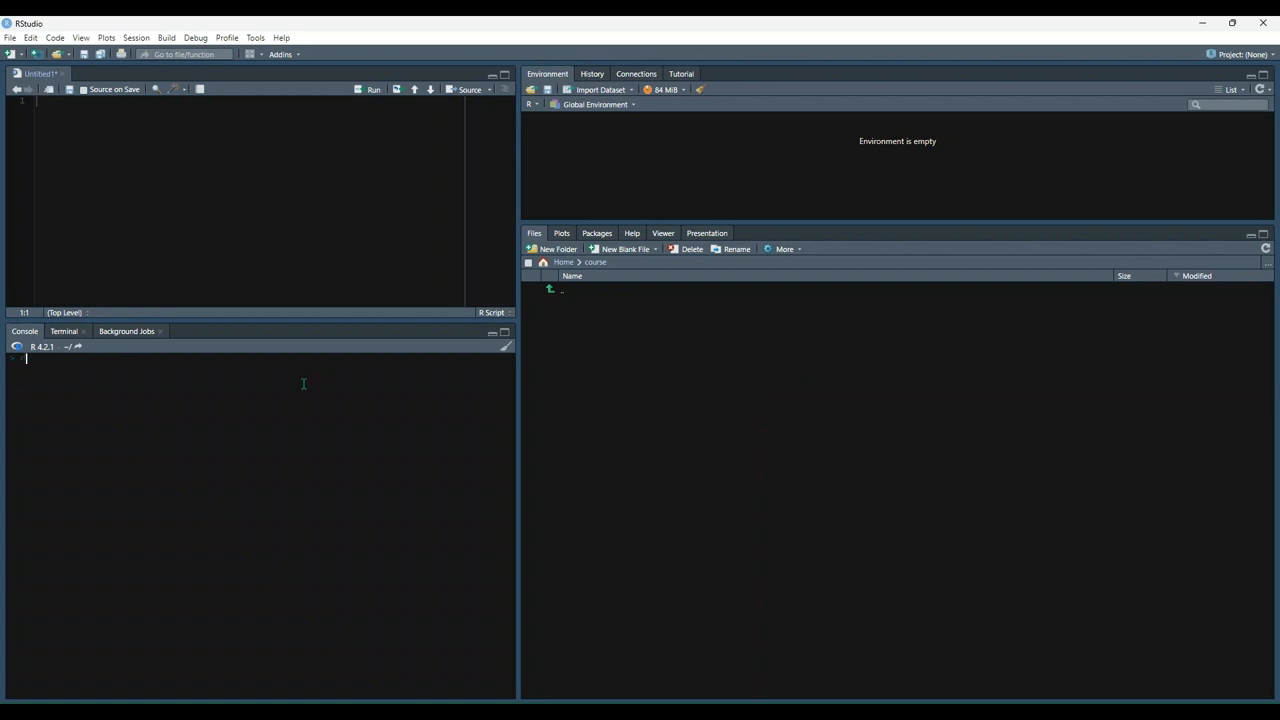
Step: Run data() in the console to list the data sets in package datasets
{"action": "type", "text": "data(\"band_instruments"}
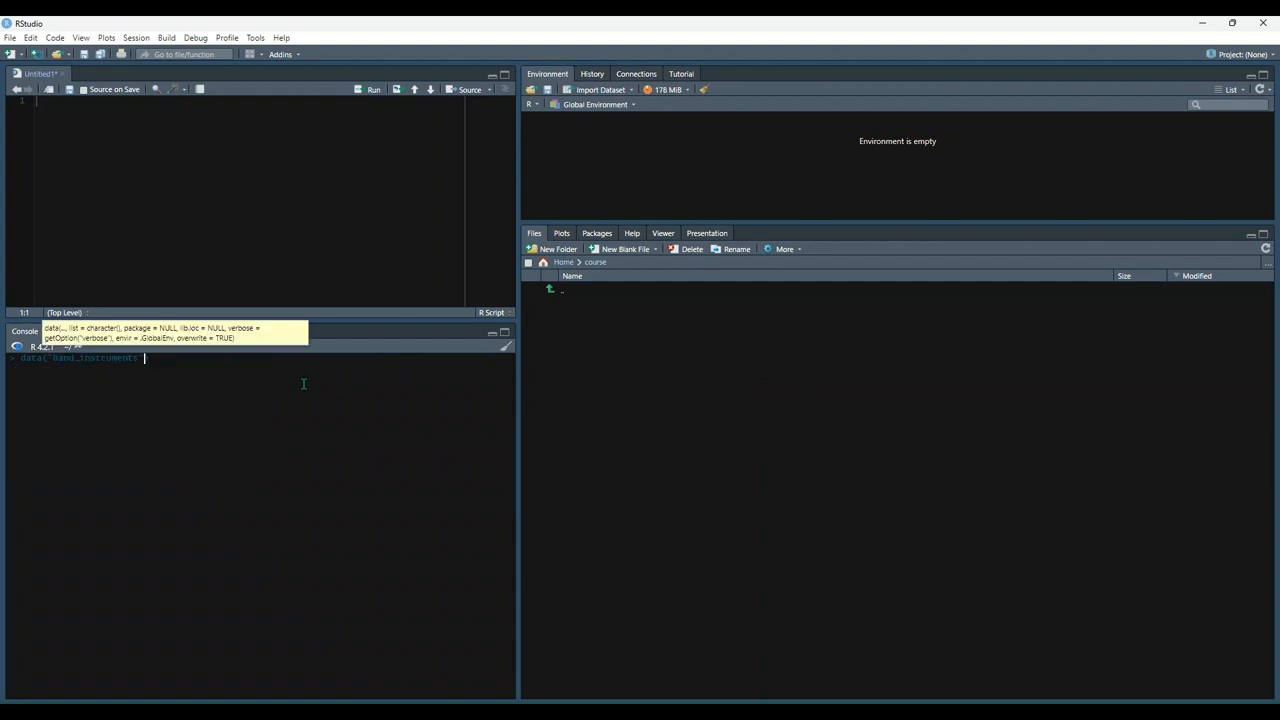
{"action": "key", "text": "BackSpace"}
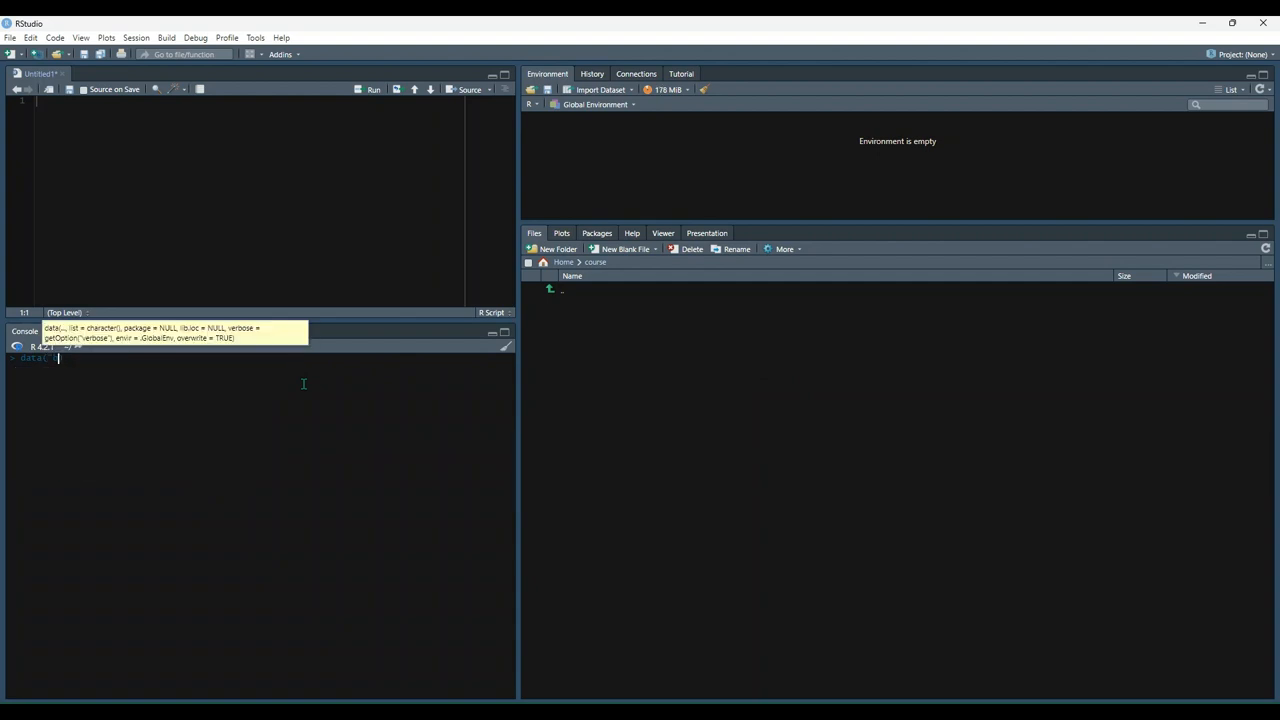
{"action": "key", "text": "Return"}
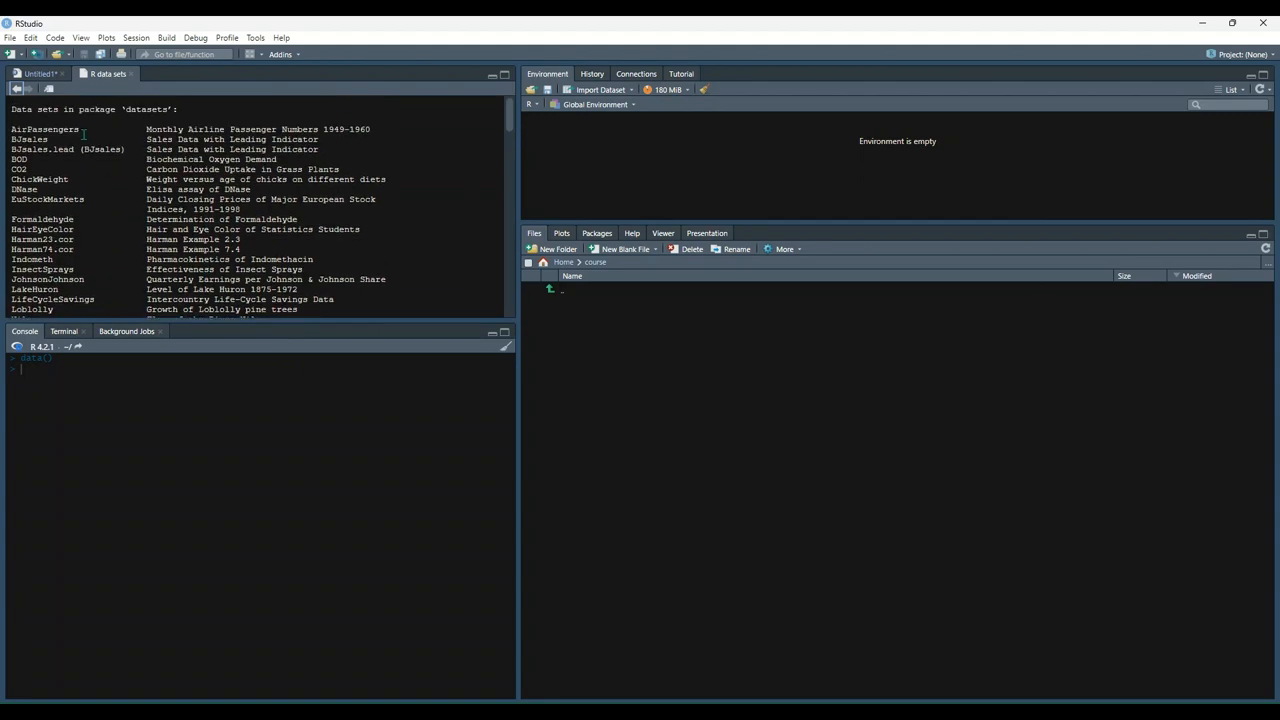
{"action": "mouse_move", "coordinate": [110, 114]}
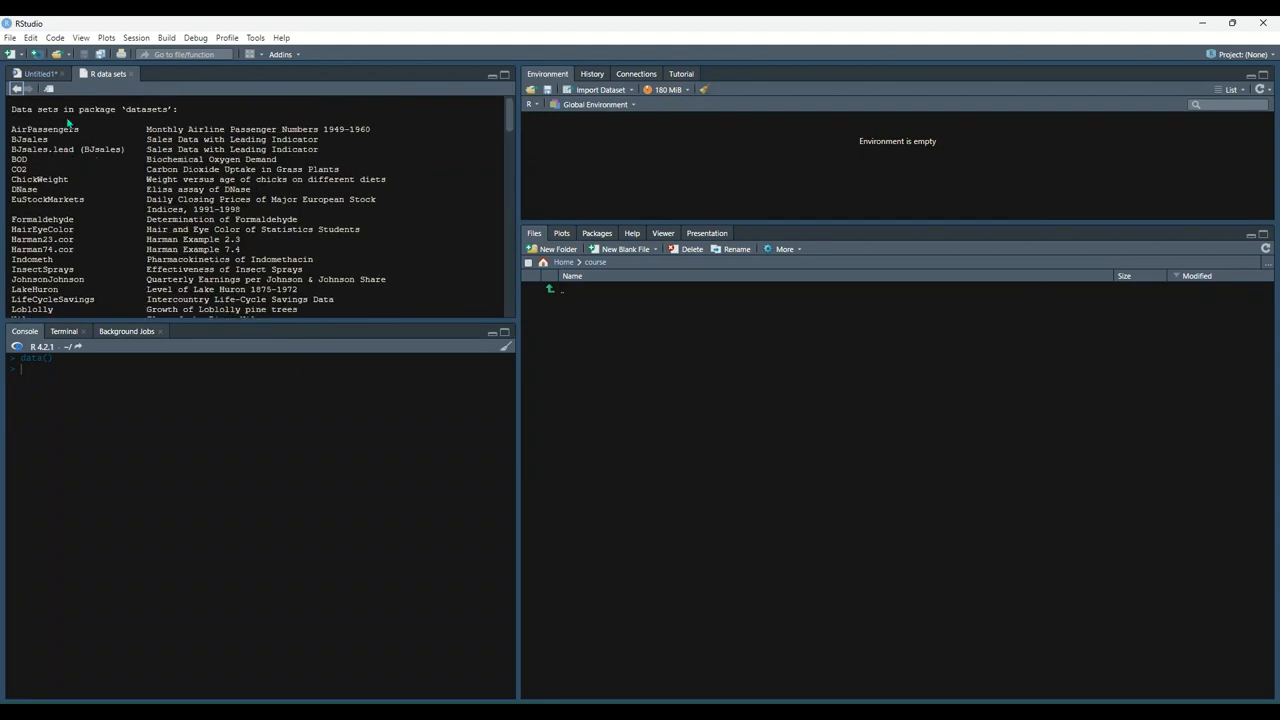
{"action": "scroll", "scroll_direction": "down", "scroll_amount": 3}
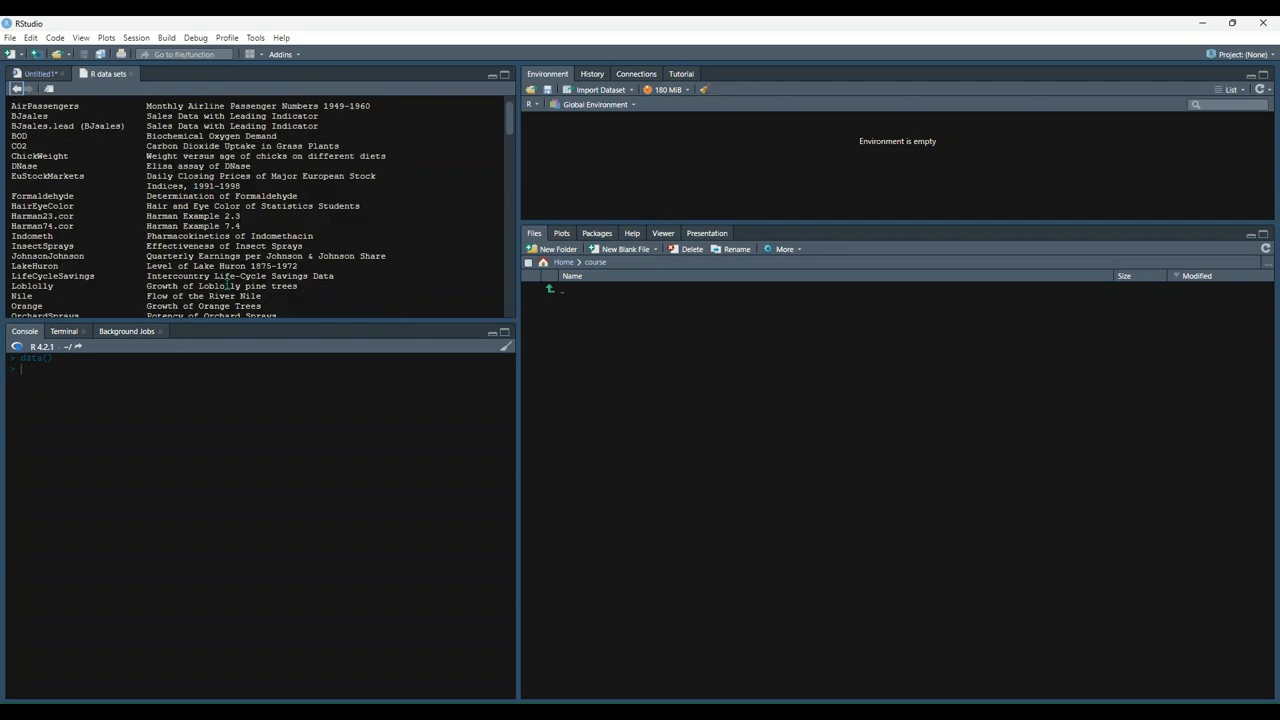
{"action": "scroll", "scroll_direction": "down", "scroll_amount": 3}
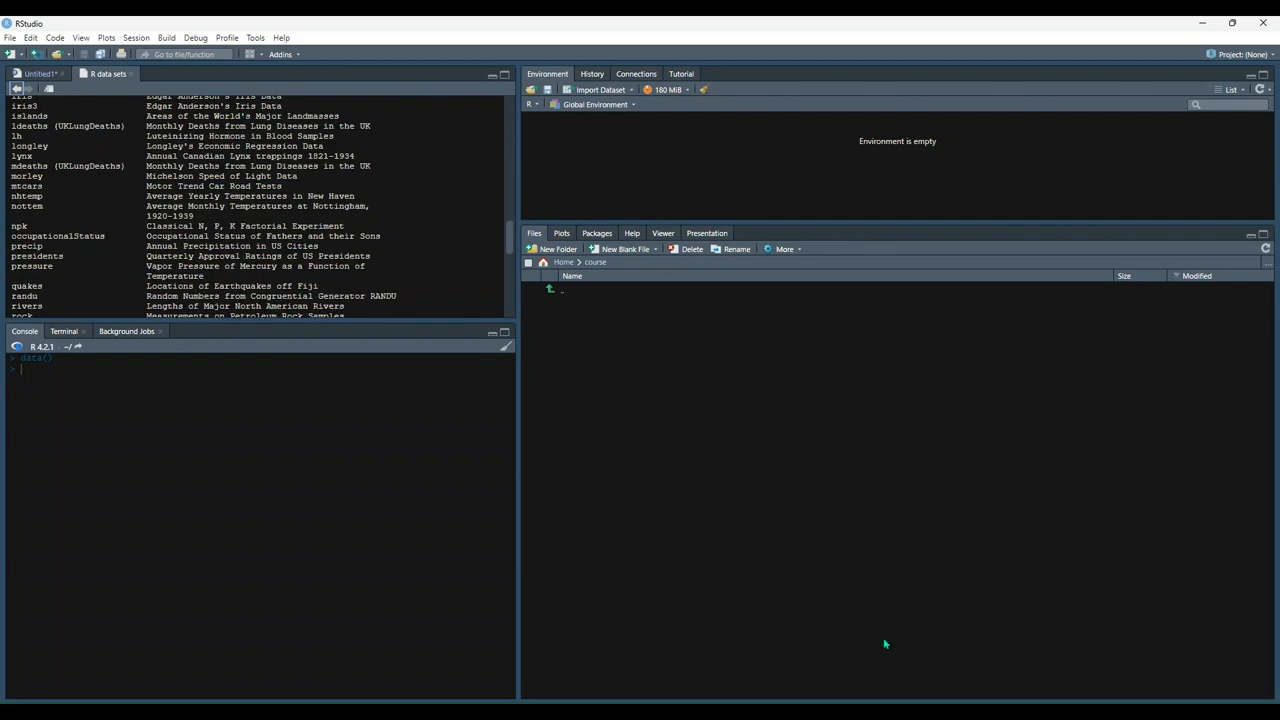
{"action": "mouse_move", "coordinate": [752, 388]}
{"action": "type", "text": "data(\"iris\")"}
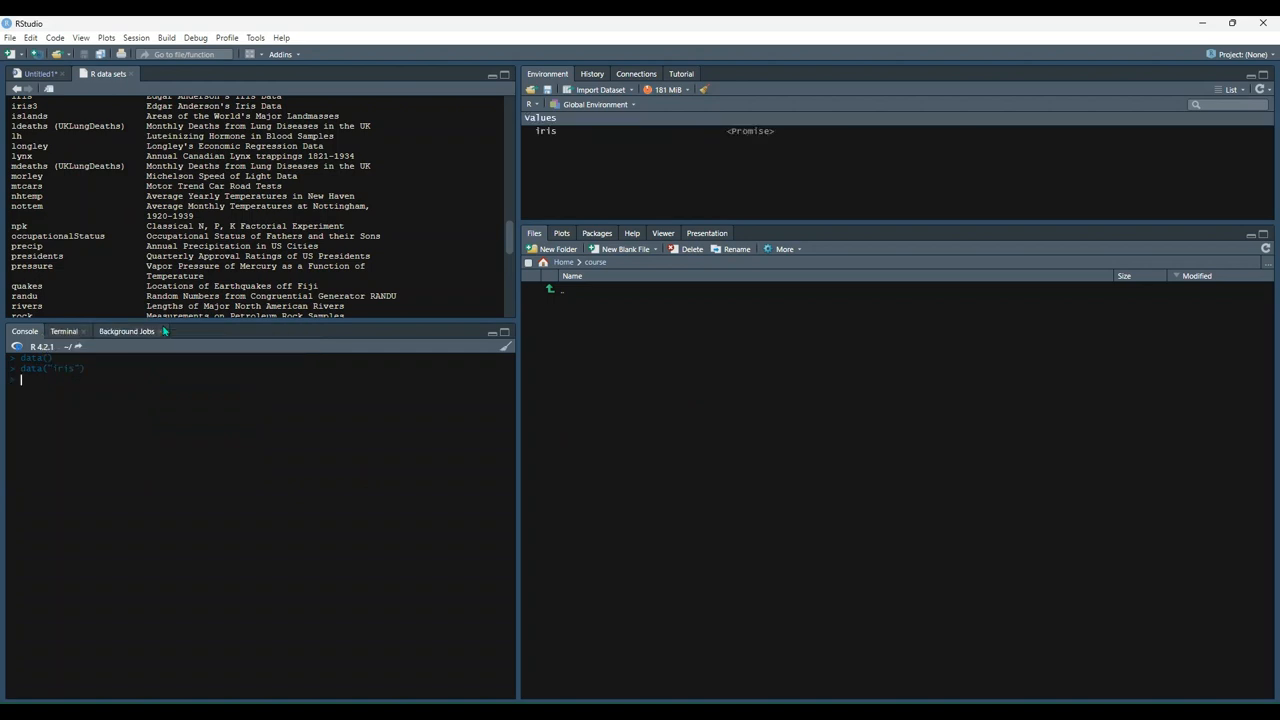
{"action": "mouse_move", "coordinate": [556, 140]}
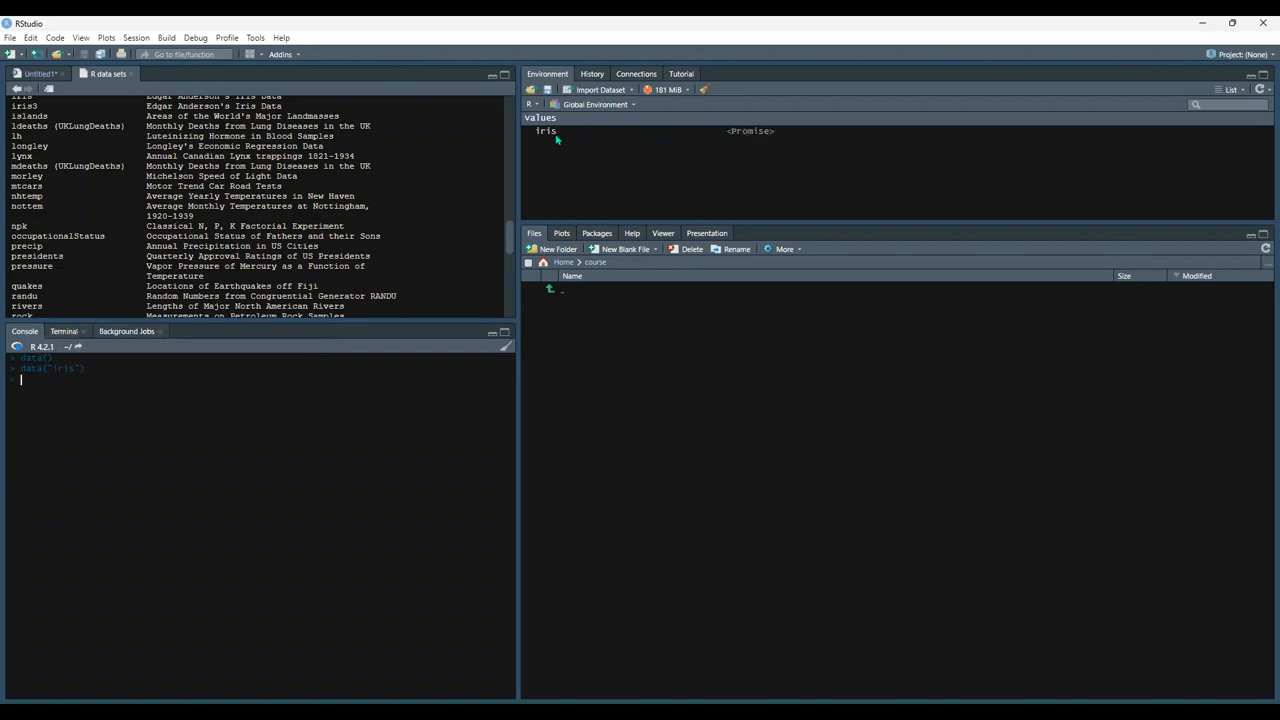
{"action": "mouse_move", "coordinate": [1202, 338]}
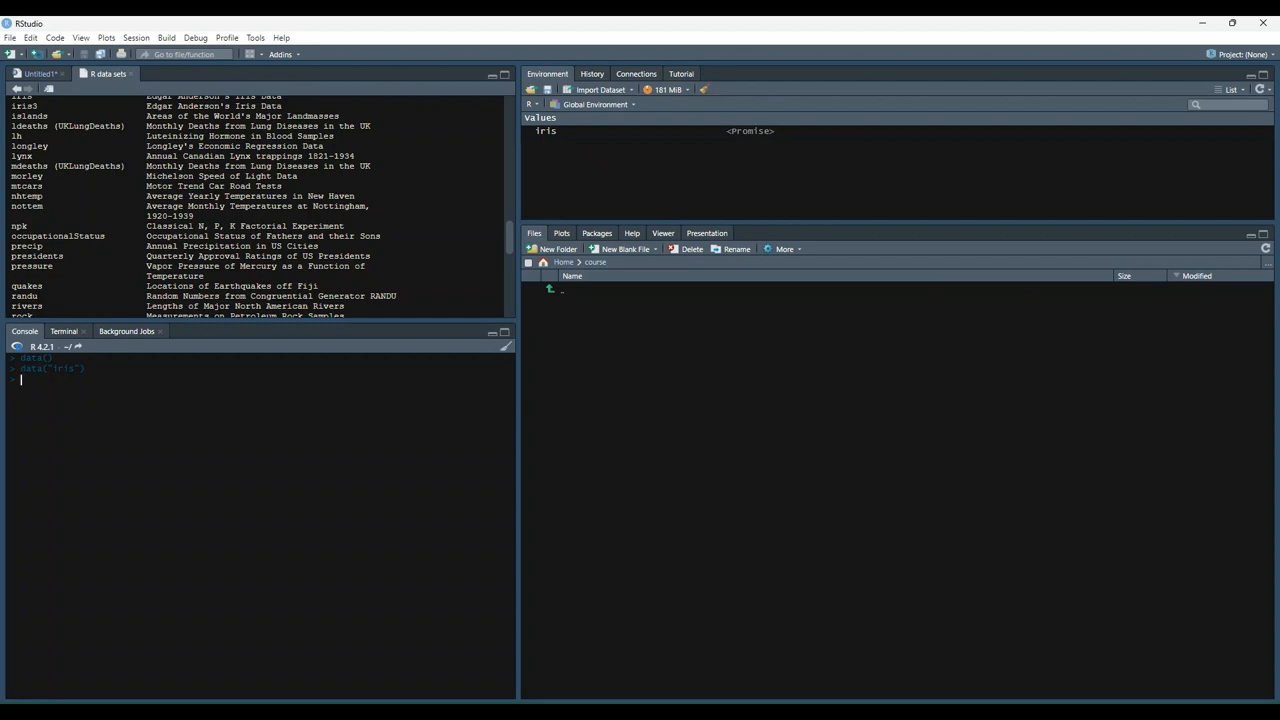
{"action": "mouse_move", "coordinate": [556, 138]}
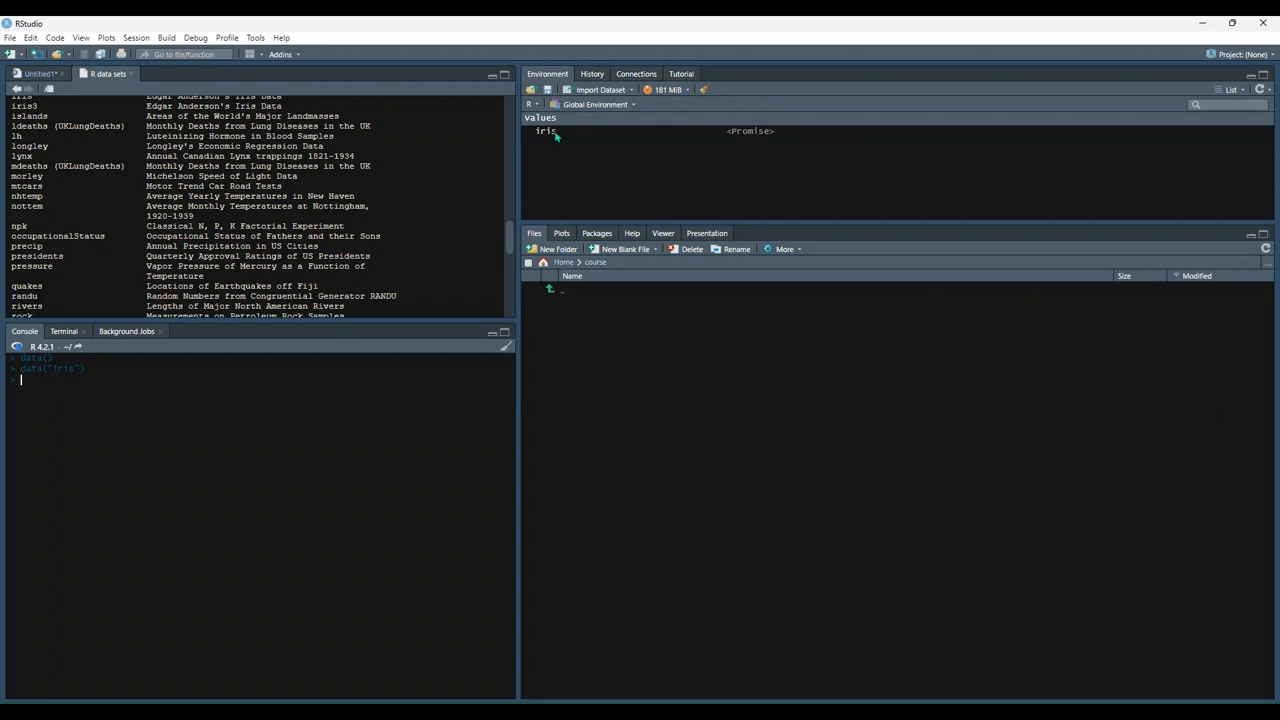
{"action": "mouse_move", "coordinate": [542, 140]}
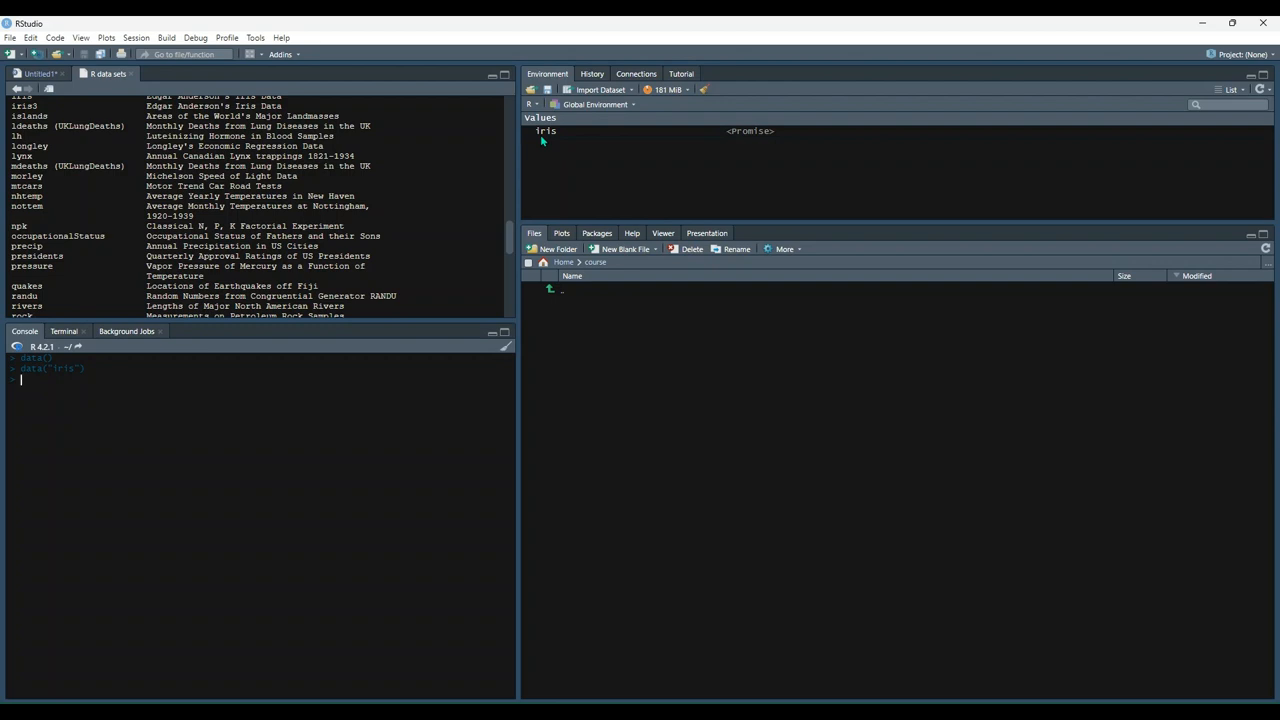
{"action": "mouse_move", "coordinate": [312, 396]}
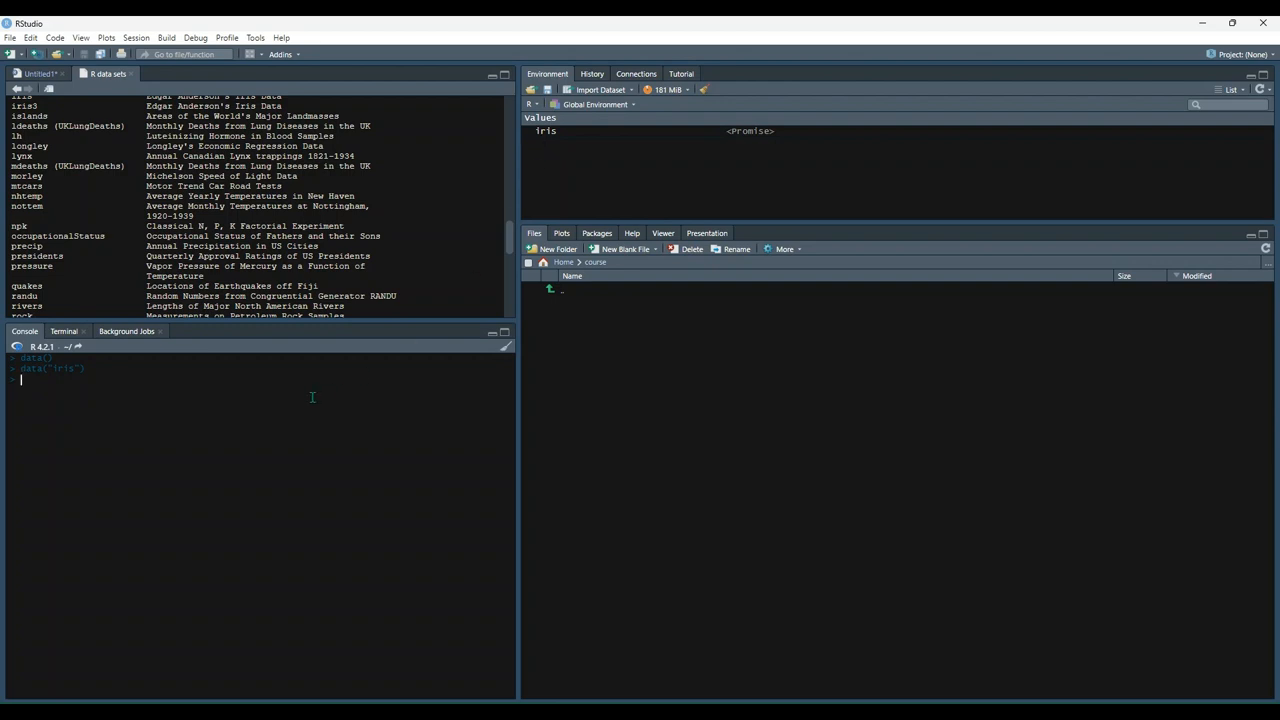
Step: Begin the head command in the console after loading the iris data set
{"action": "type", "text": "head(iris"}
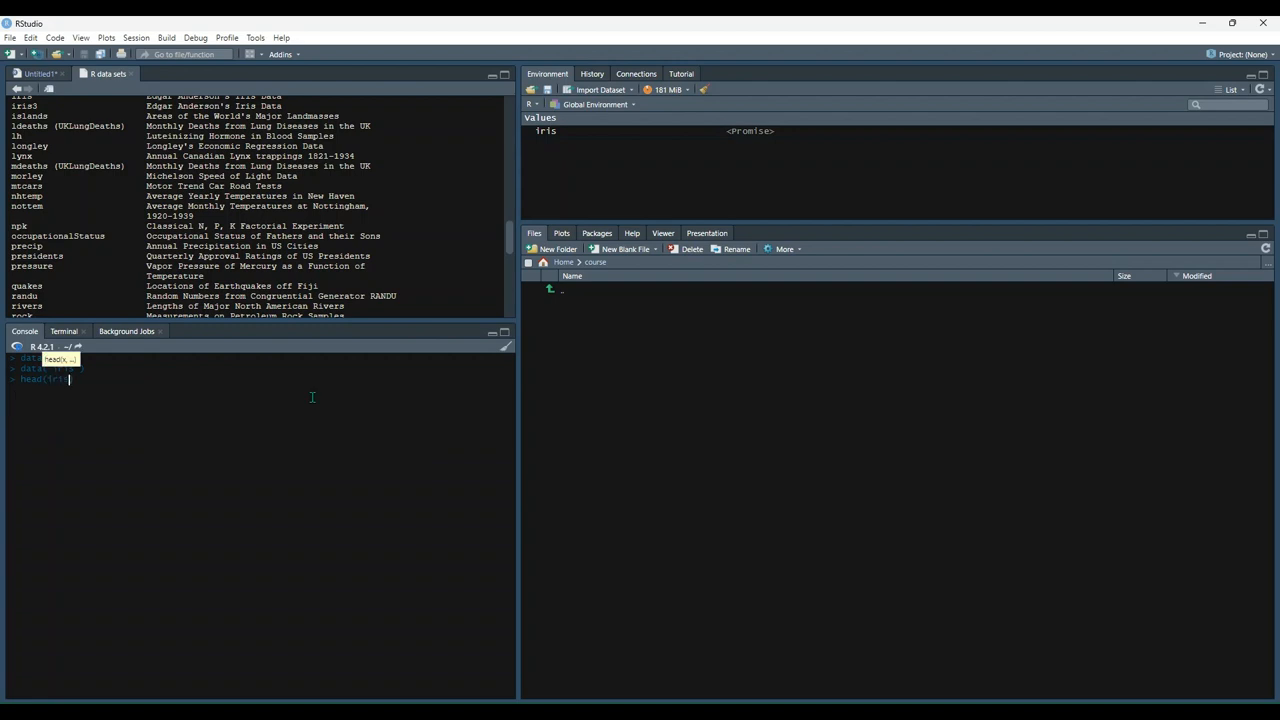
Step: Run head(iris) to print the first six rows of the iris data
{"action": "key", "text": "Enter"}
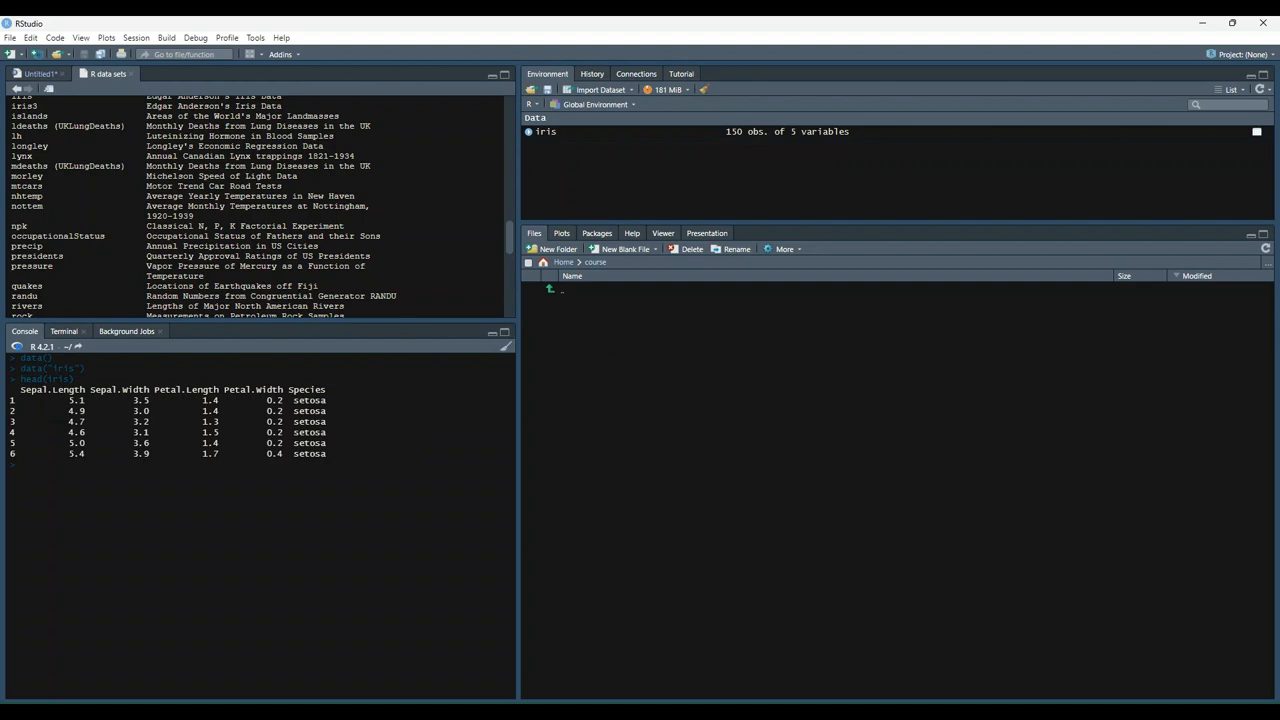
{"action": "mouse_move", "coordinate": [968, 380]}
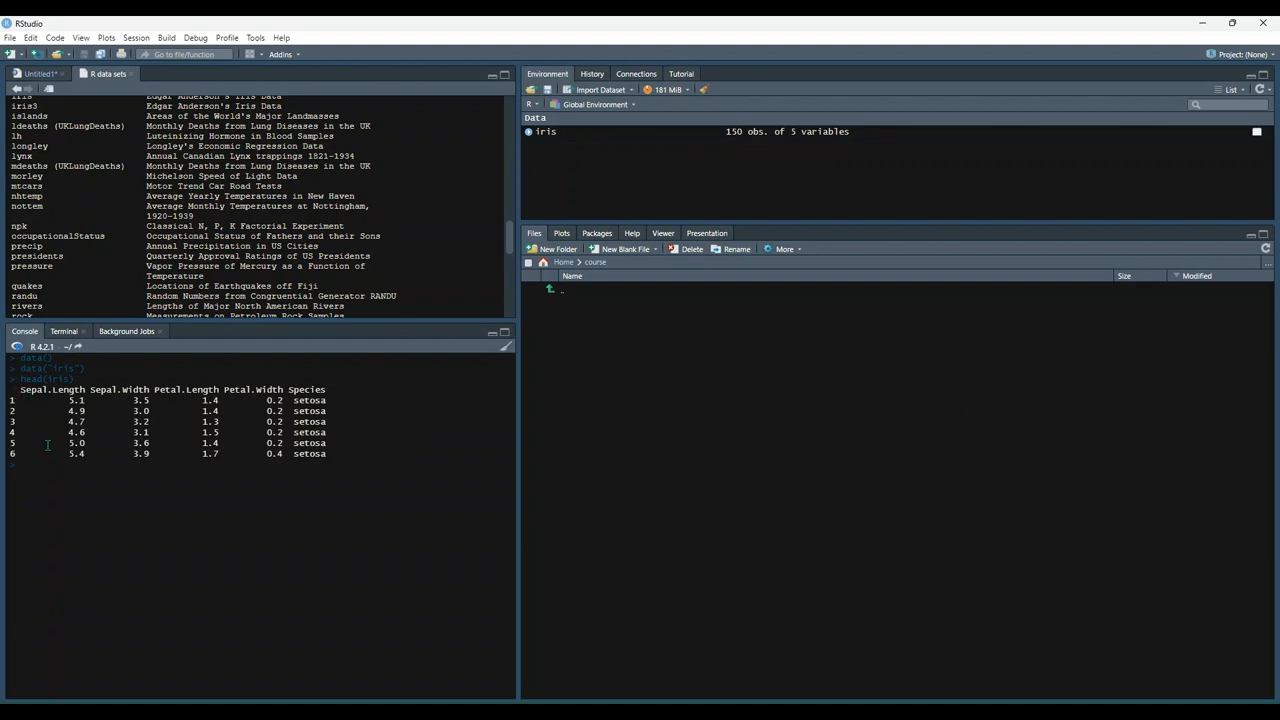
{"action": "mouse_move", "coordinate": [376, 412]}
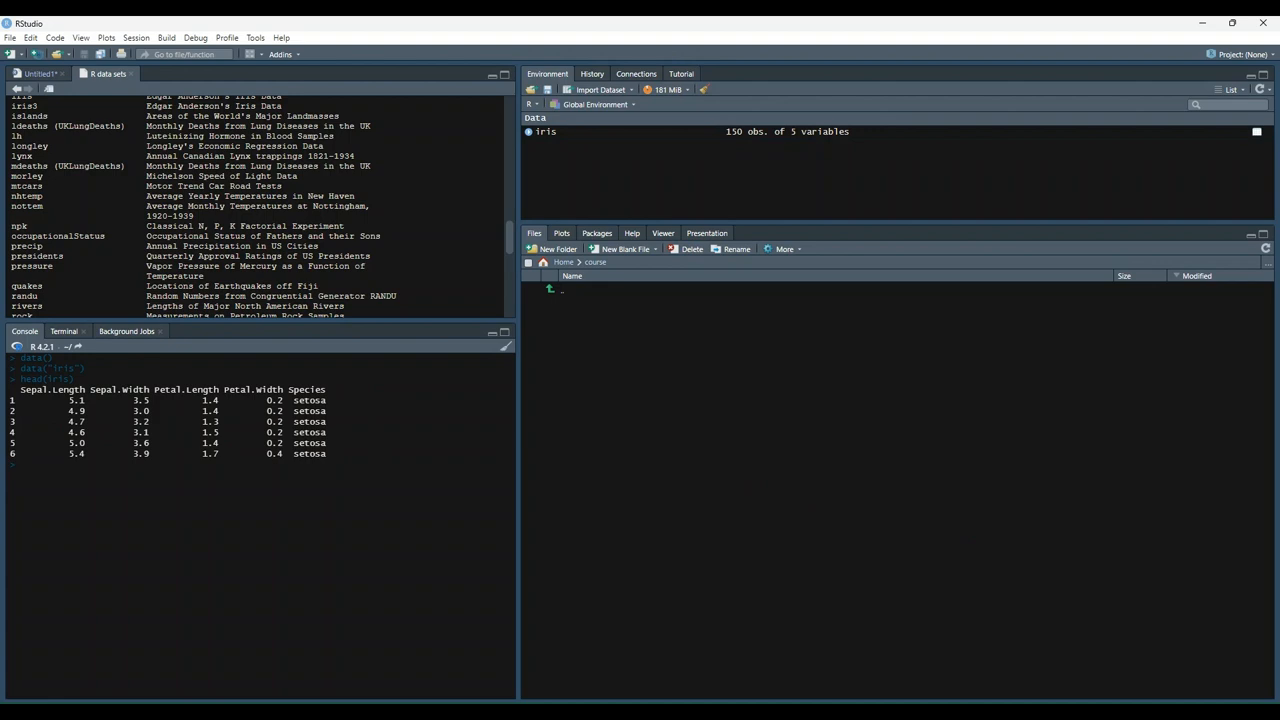
{"action": "mouse_move", "coordinate": [1212, 336]}
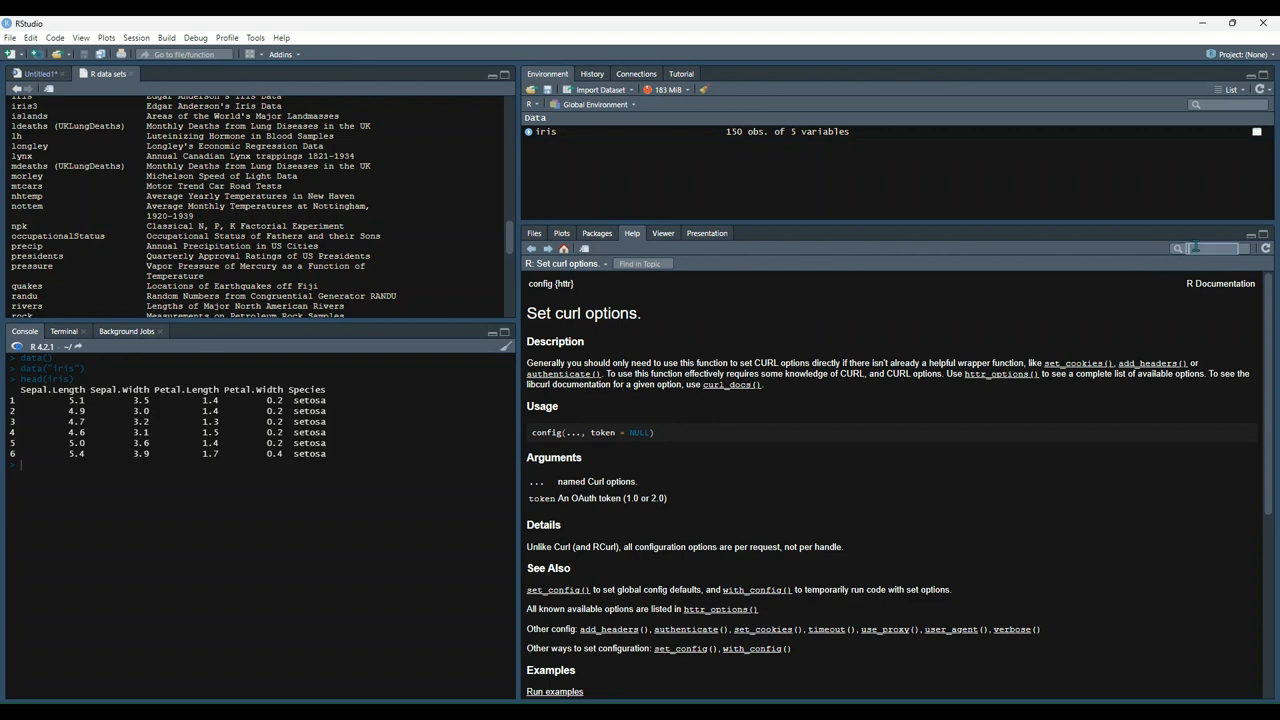
Step: Search the help topics for iris and show the Edgar Anderson's Iris Data page
{"action": "left_click", "coordinate": [1210, 248]}
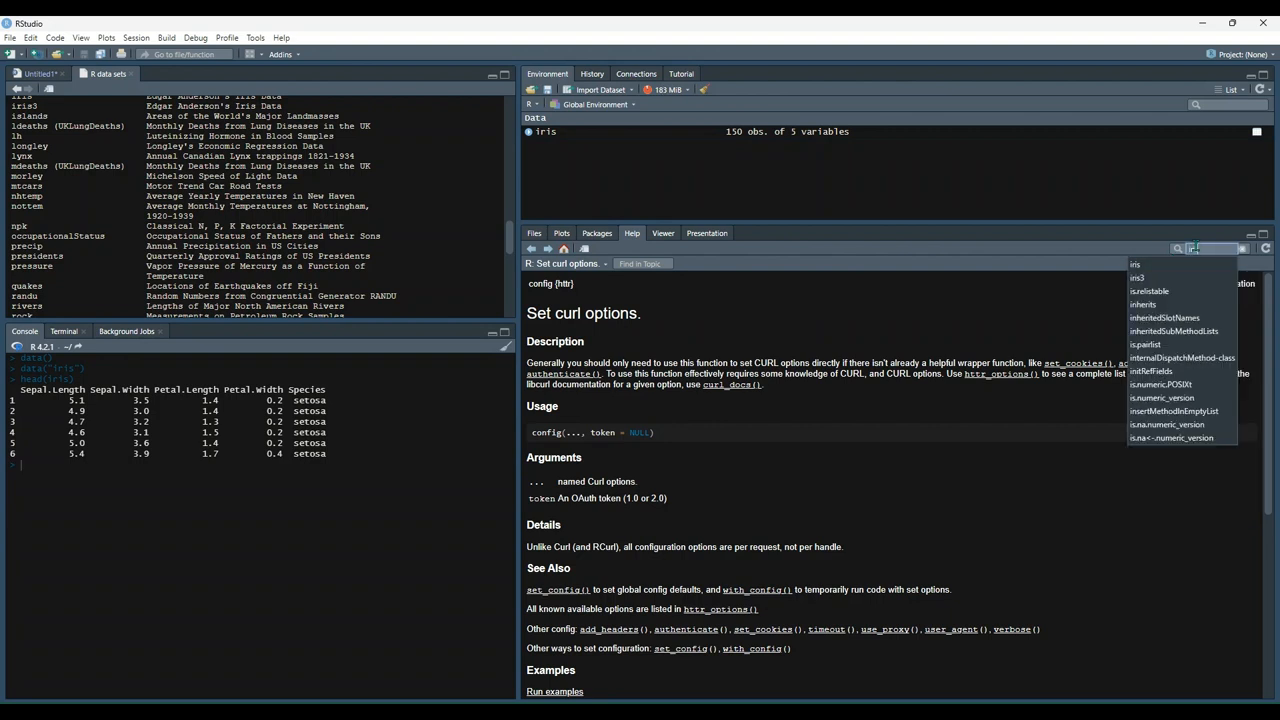
{"action": "left_click", "coordinate": [1132, 264]}
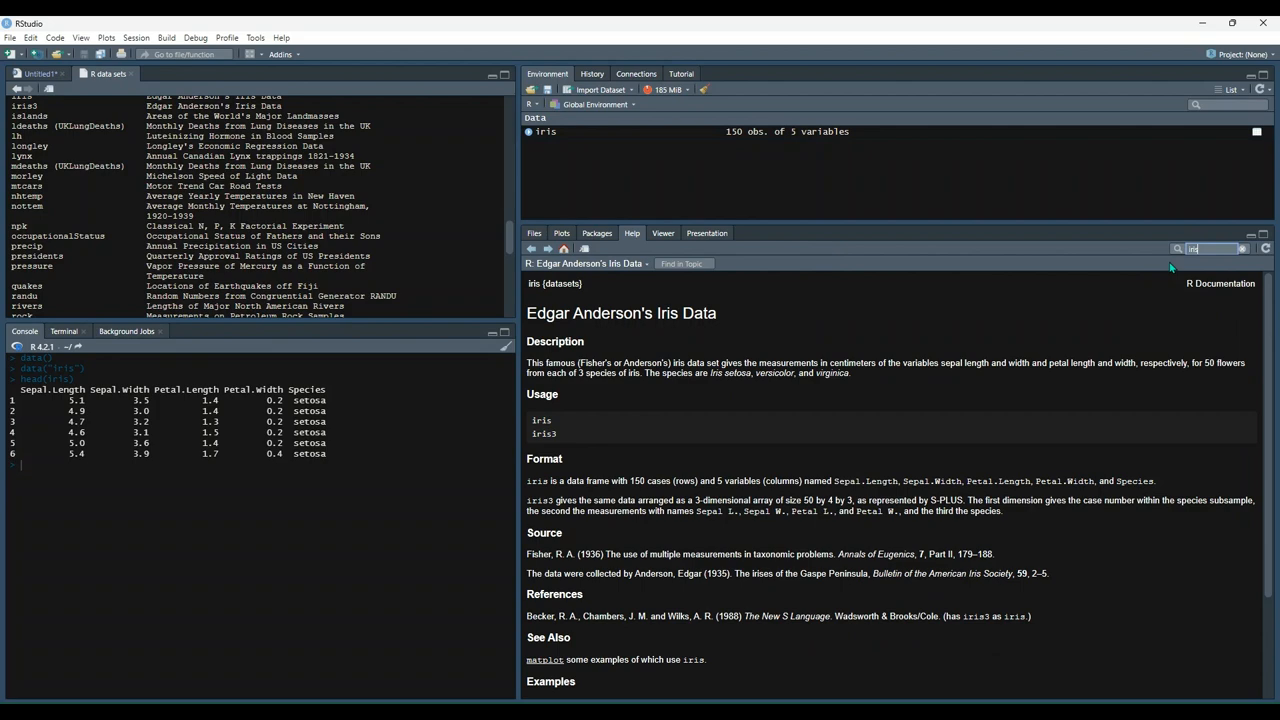
{"action": "scroll", "scroll_direction": "down", "scroll_amount": 3}
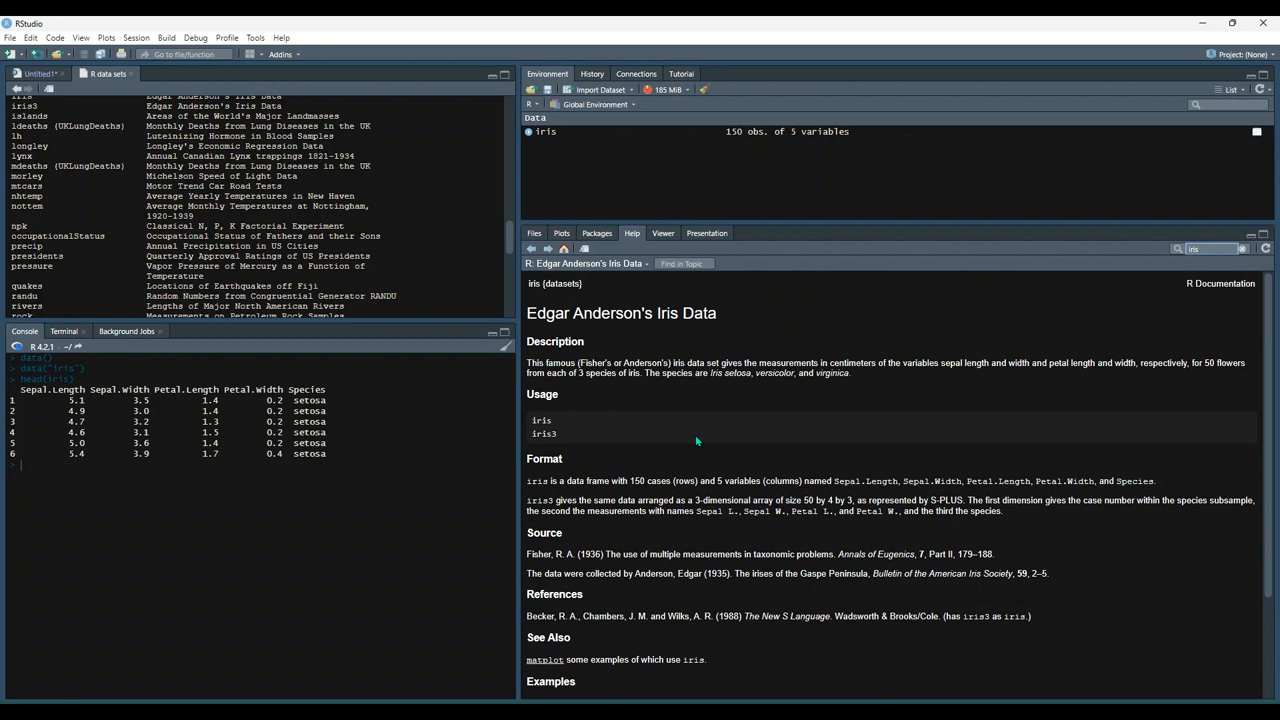
{"action": "mouse_move", "coordinate": [700, 476]}
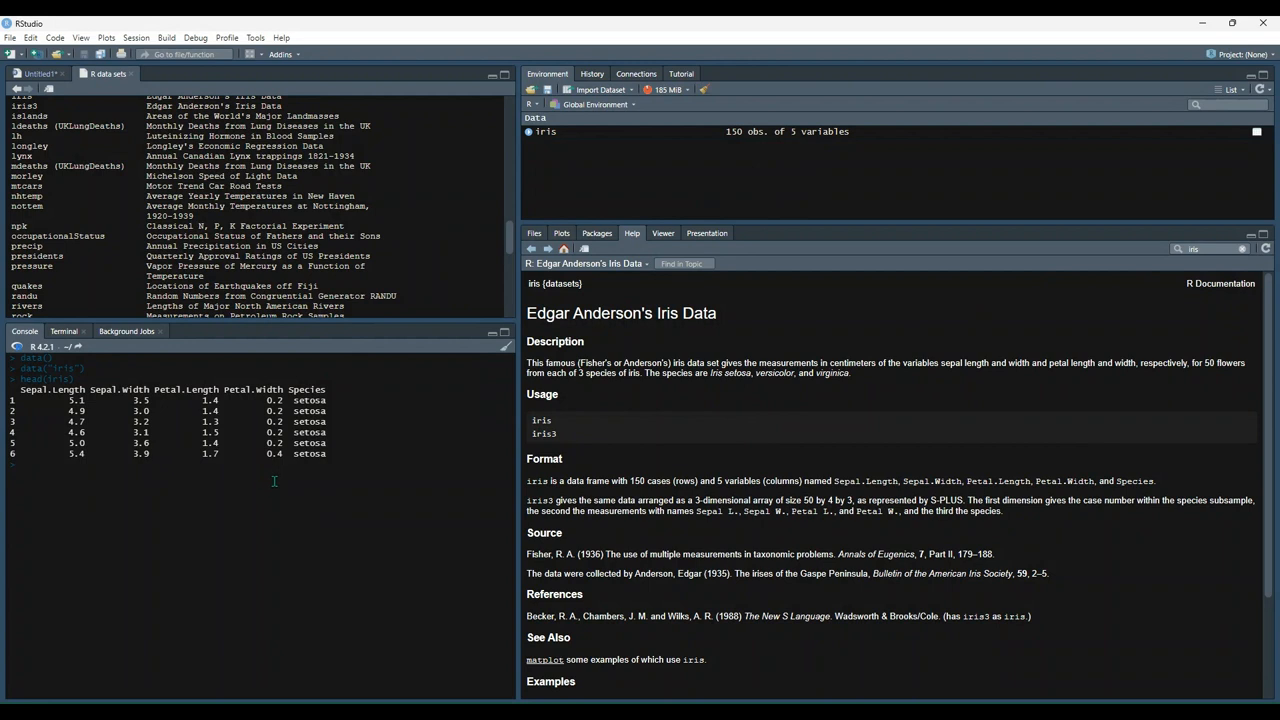
Step: Run head() on mtcars, faithful and ChickWeight to preview their first rows
{"action": "type", "text": "head(mtcars"}
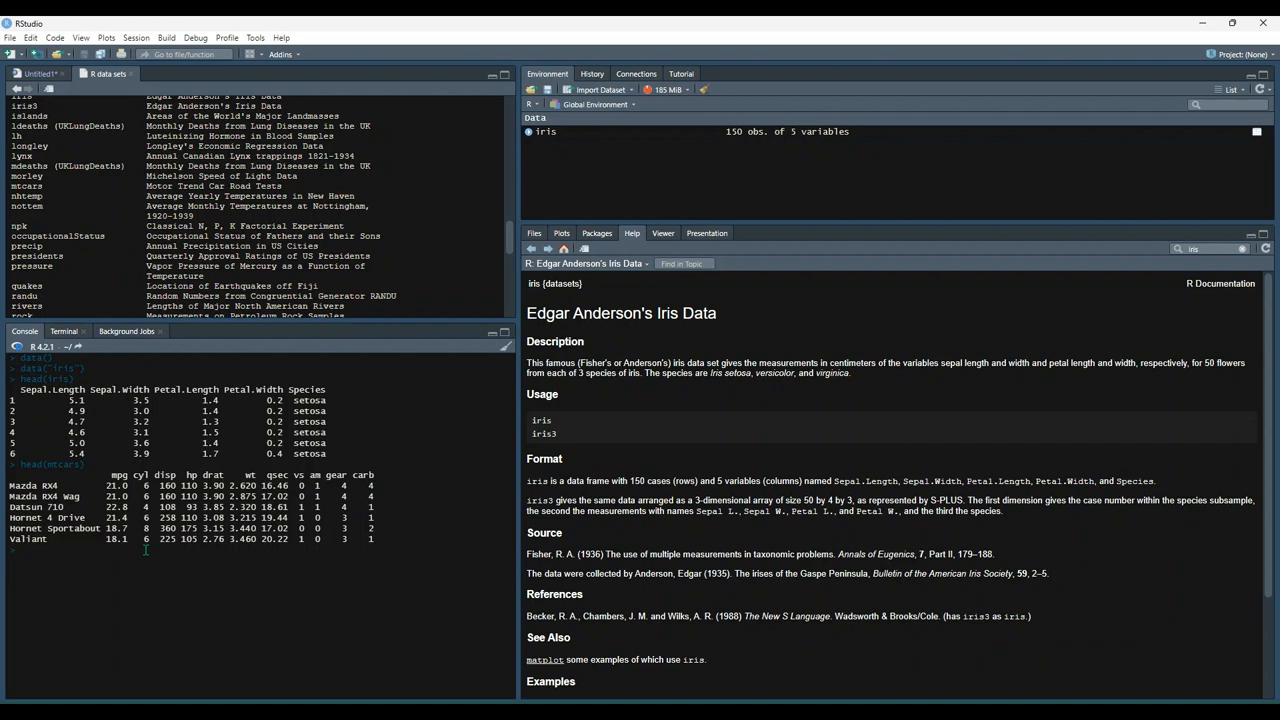
{"action": "type", "text": "head(faithful"}
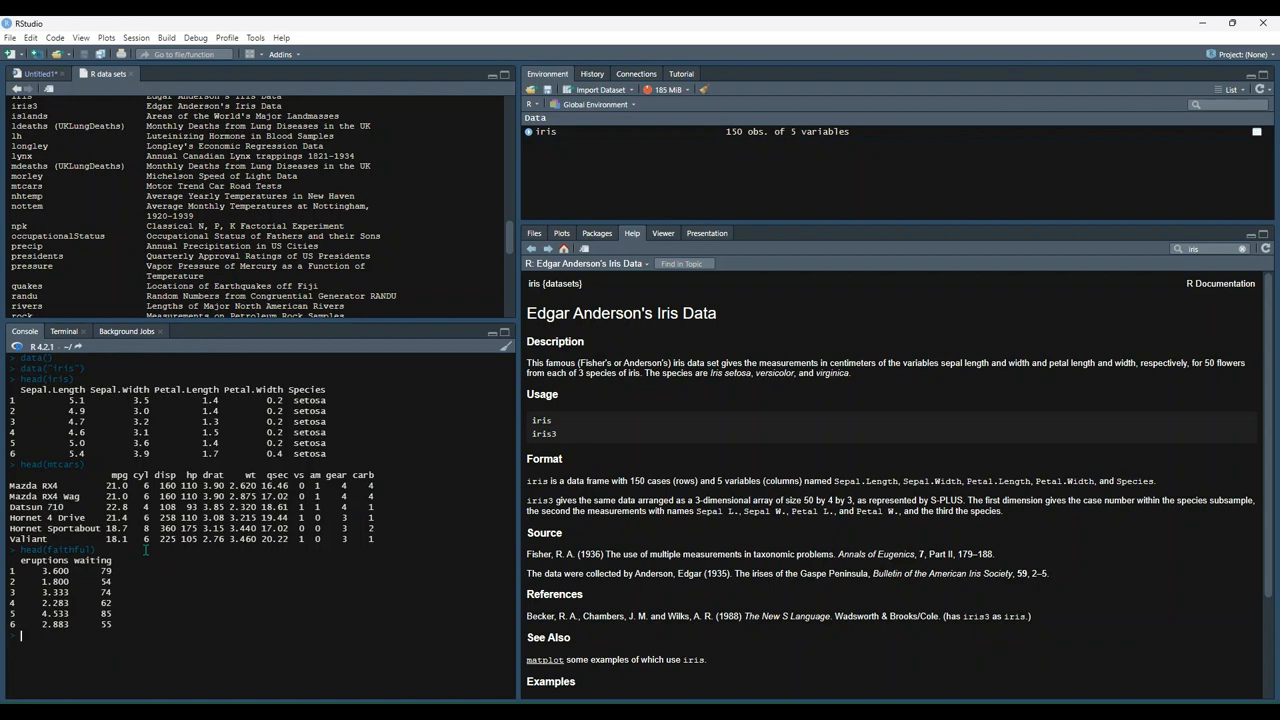
{"action": "mouse_move", "coordinate": [152, 556]}
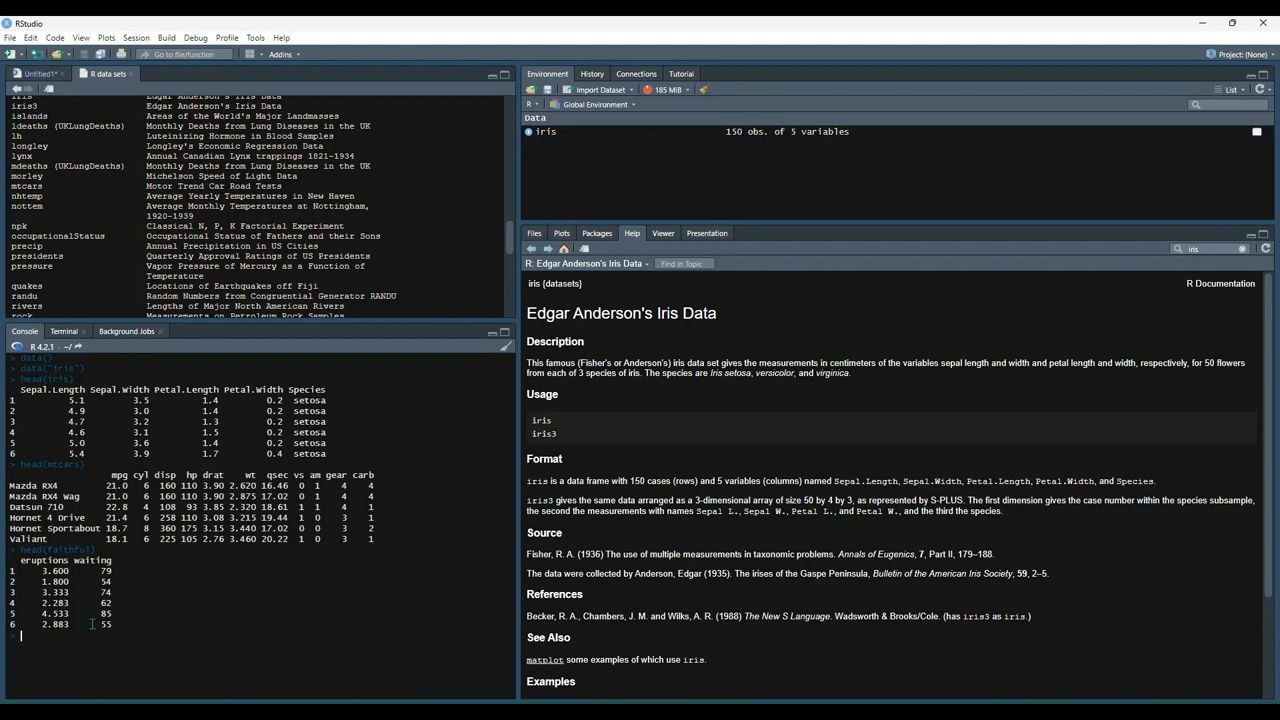
{"action": "type", "text": "head("}
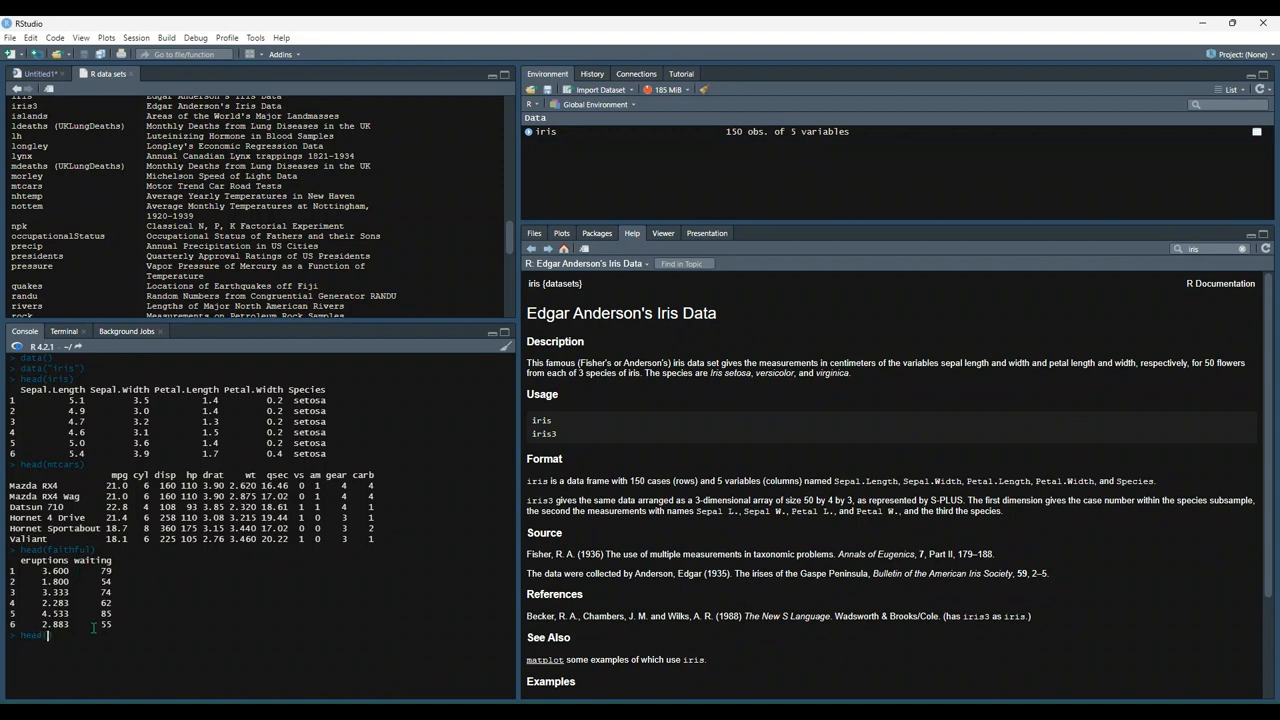
{"action": "type", "text": "(t"}
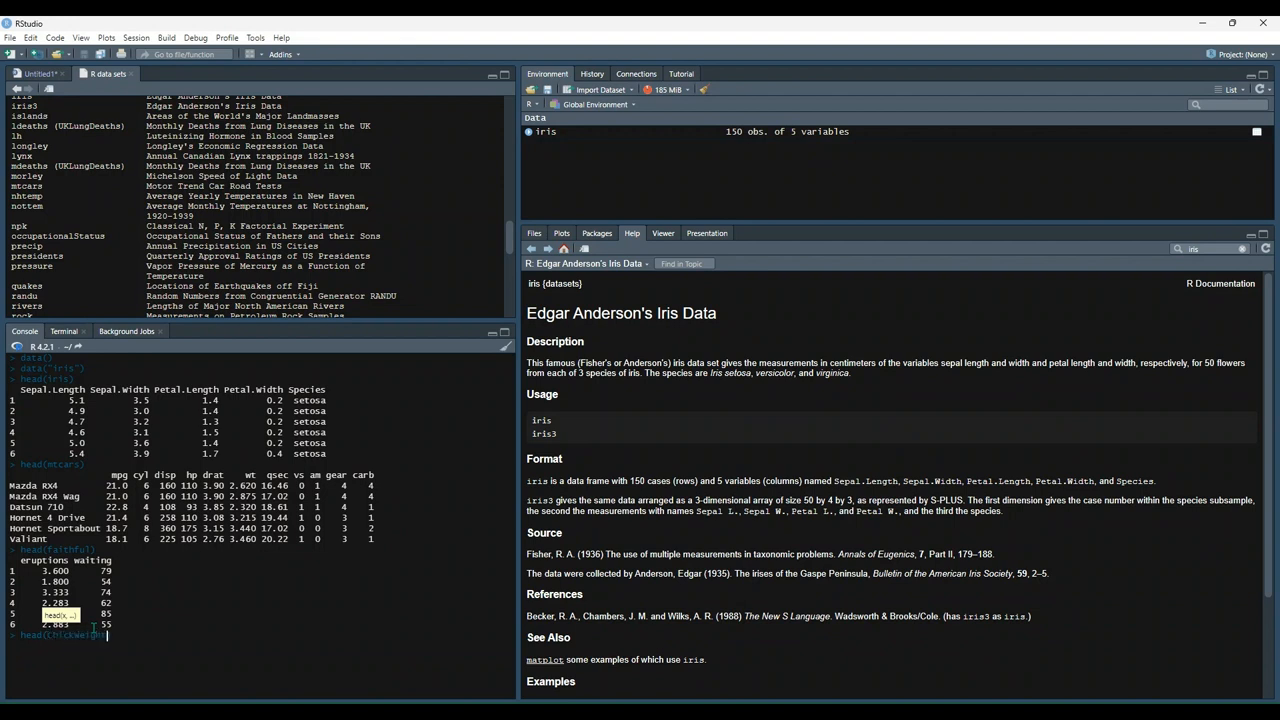
{"action": "key", "text": "Return"}
{"action": "type", "text": "c("}
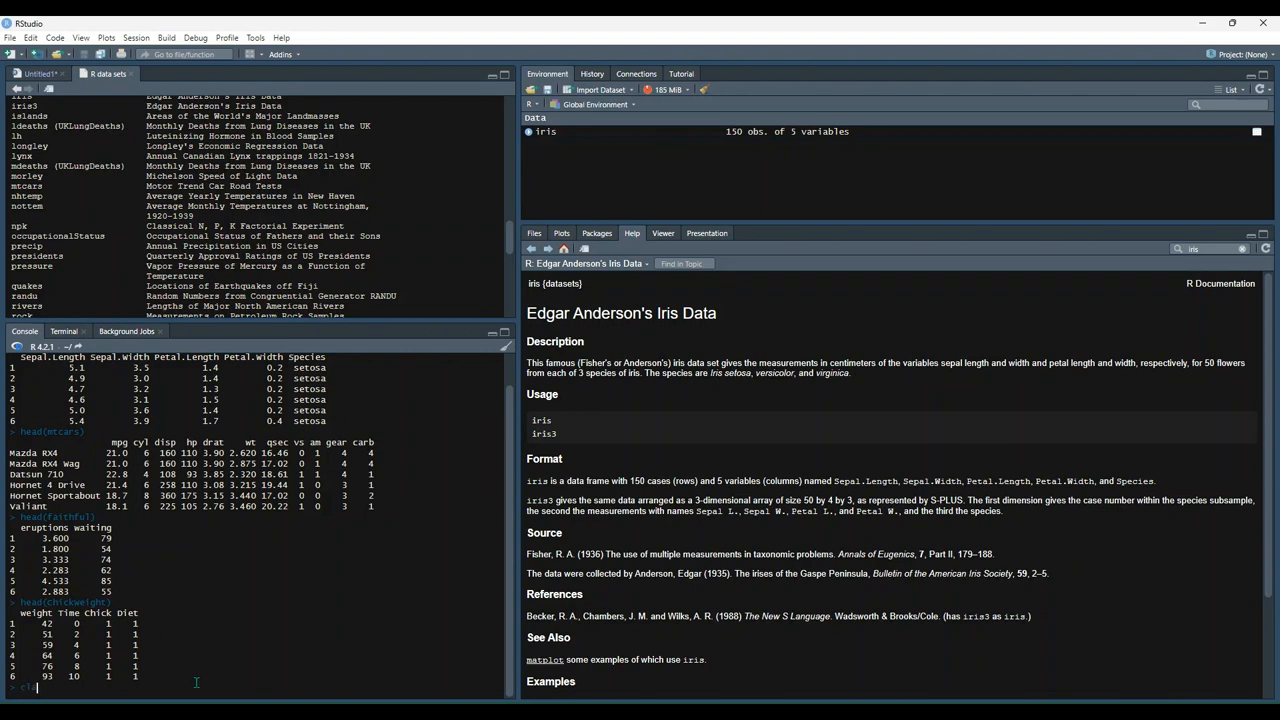
{"action": "type", "text": "head"}
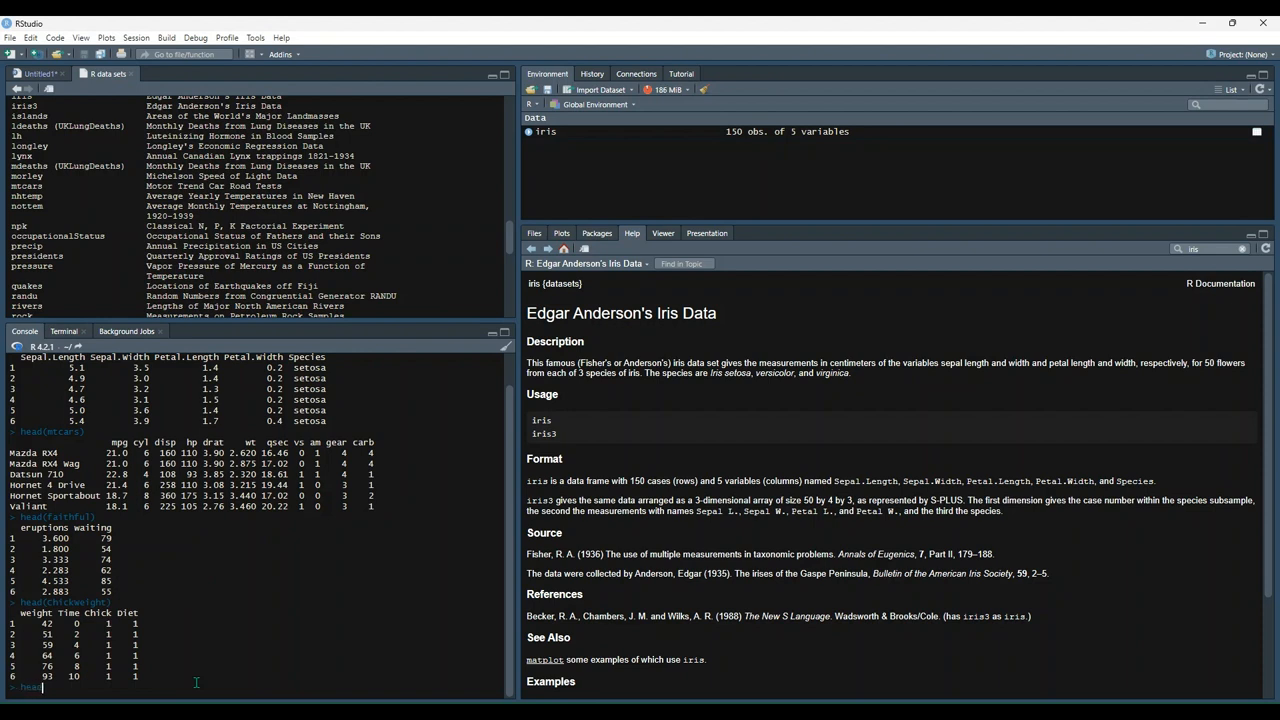